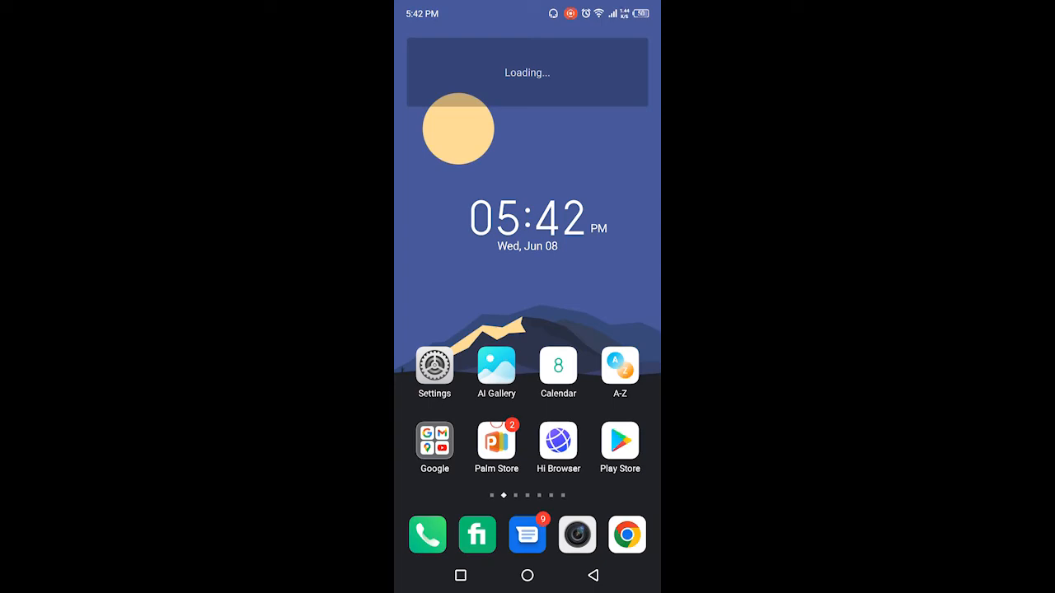
# Step: Switch to Facebook from recent apps and bring up its main menu from the news feed
pyautogui.hscroll(-3)
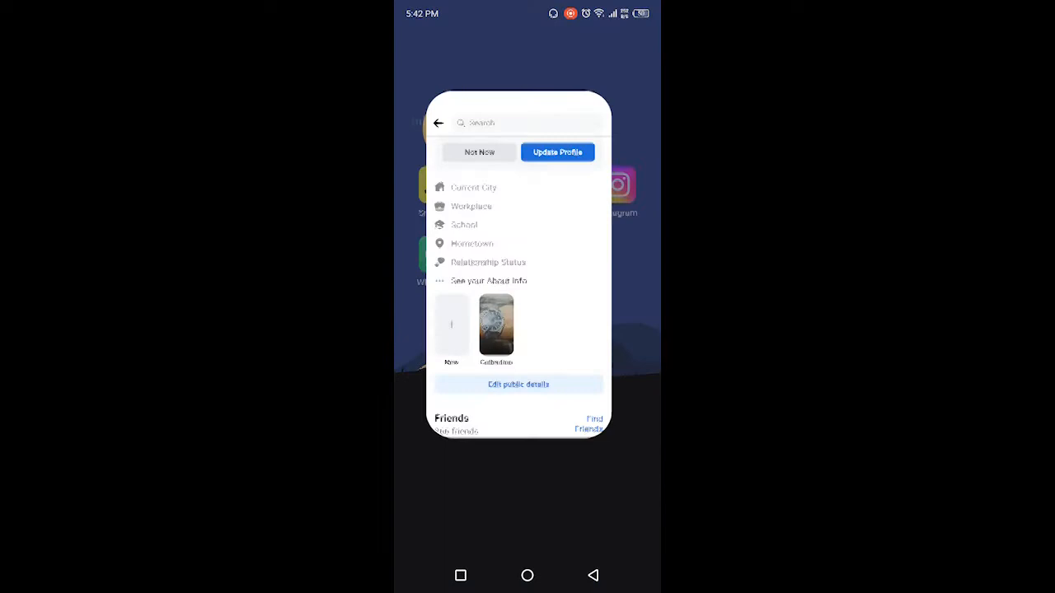
pyautogui.click(439, 122)
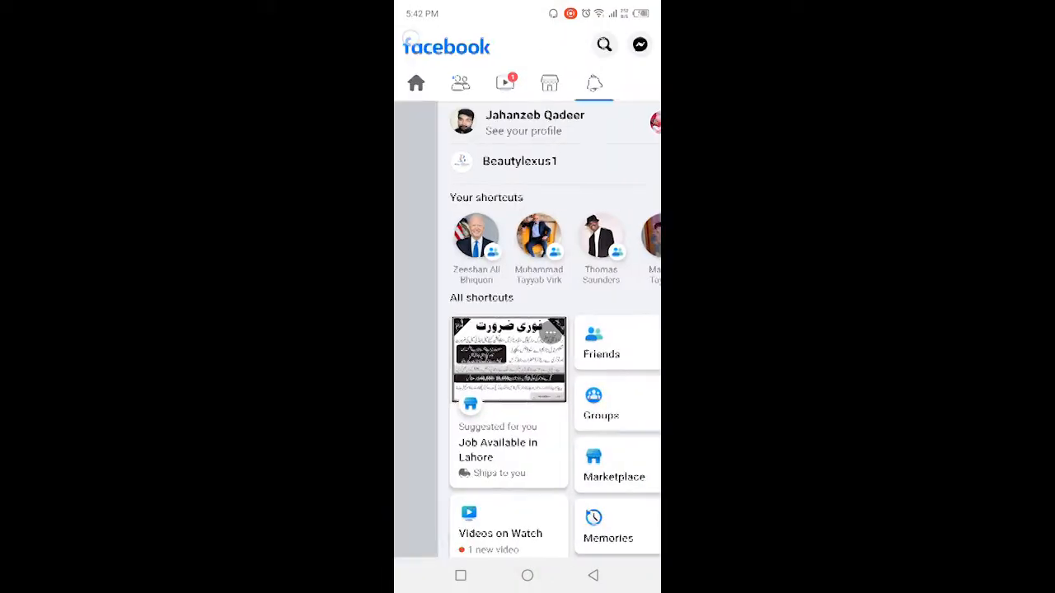
pyautogui.click(415, 82)
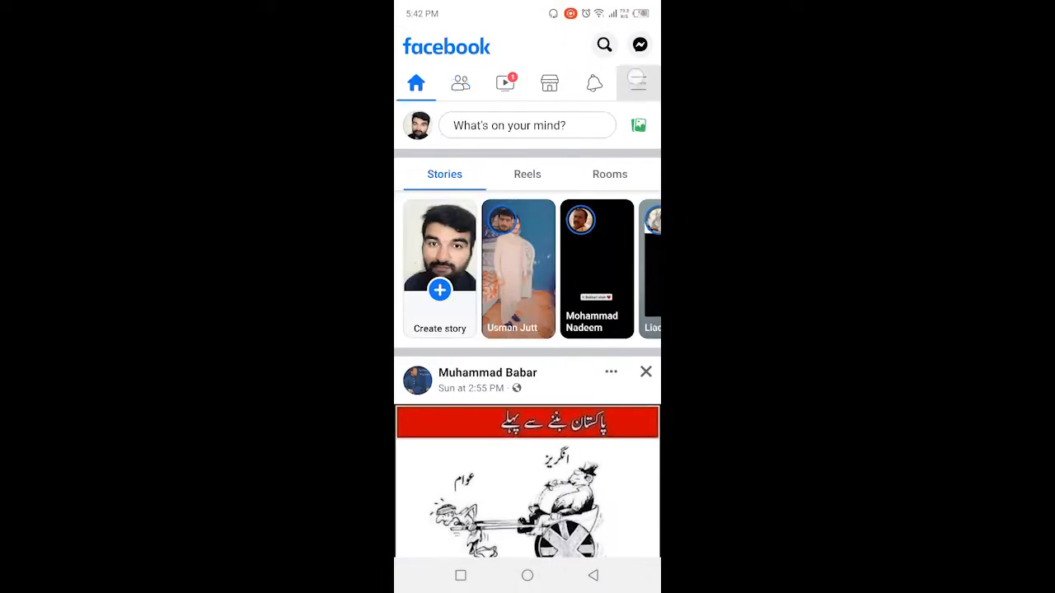
pyautogui.click(638, 82)
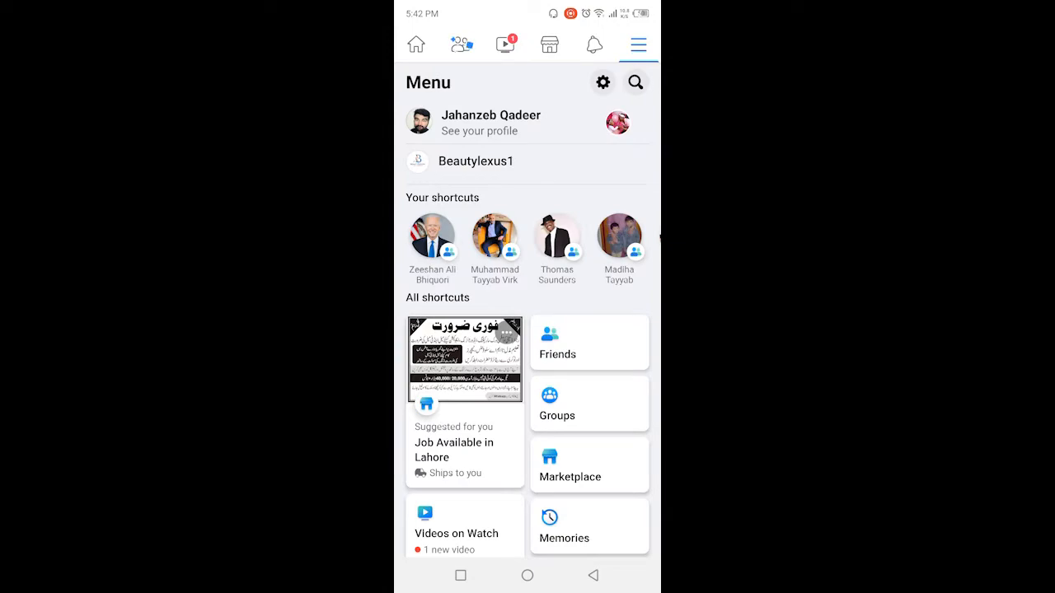
# Step: From your profile, view the featured collection and save the watch photo to the phone
pyautogui.click(491, 115)
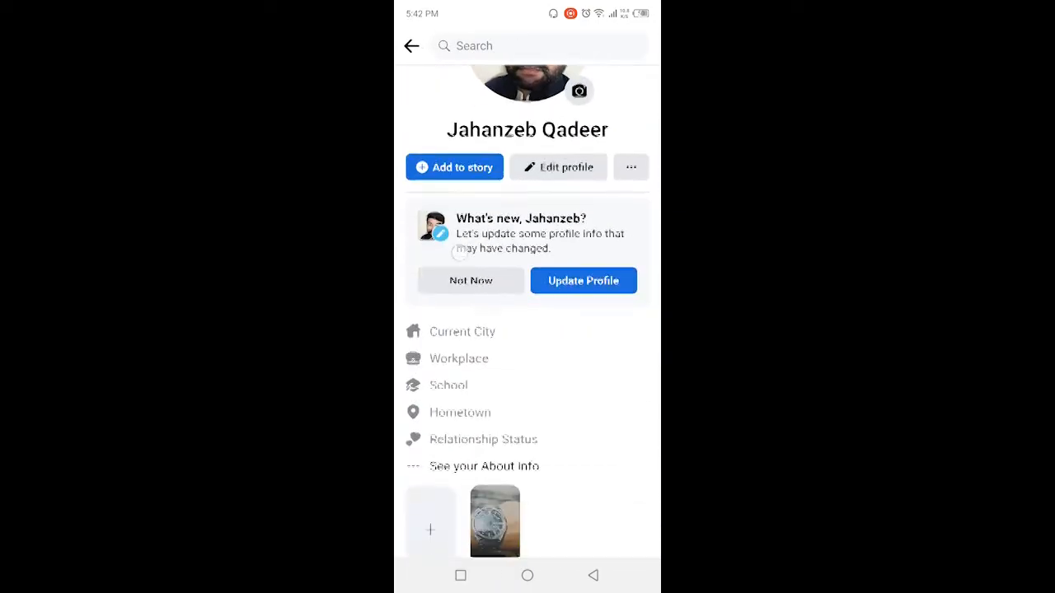
pyautogui.click(494, 521)
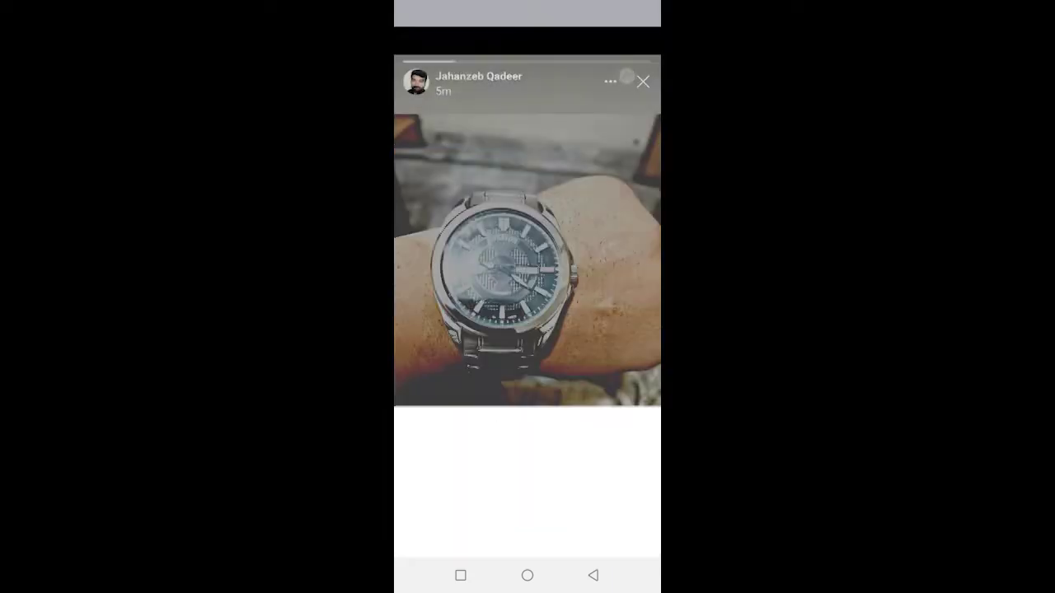
pyautogui.click(610, 82)
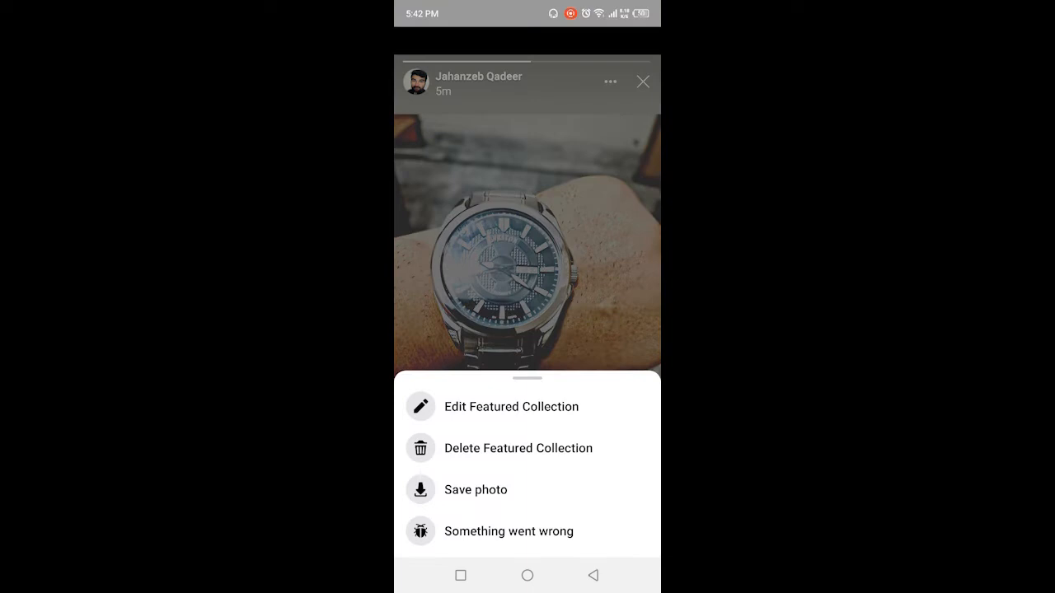
pyautogui.click(475, 489)
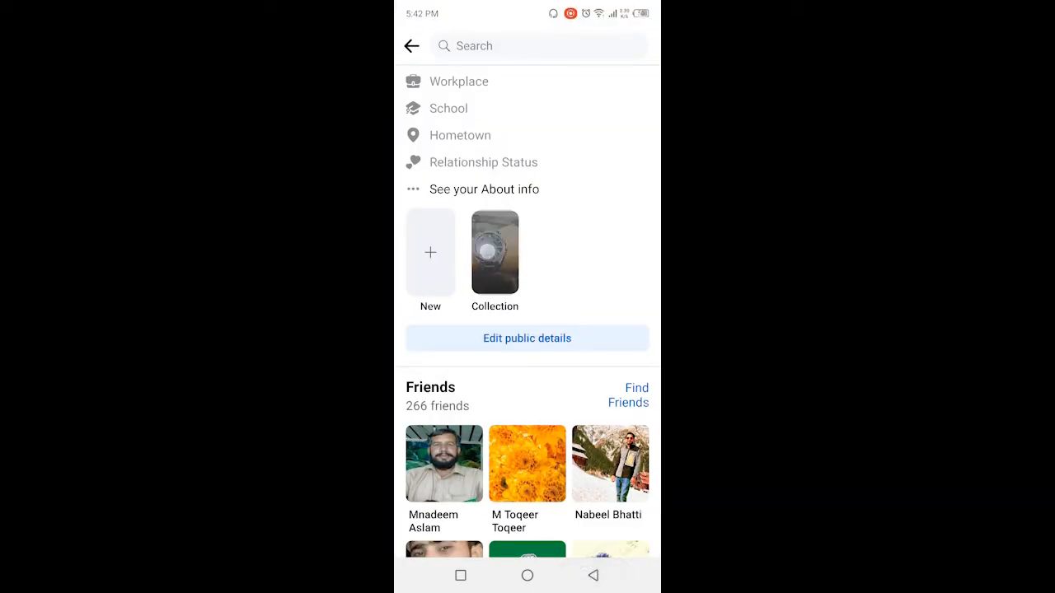
# Step: Delete the Featured Collection from the profile via its options menu and confirm with OK
pyautogui.click(494, 250)
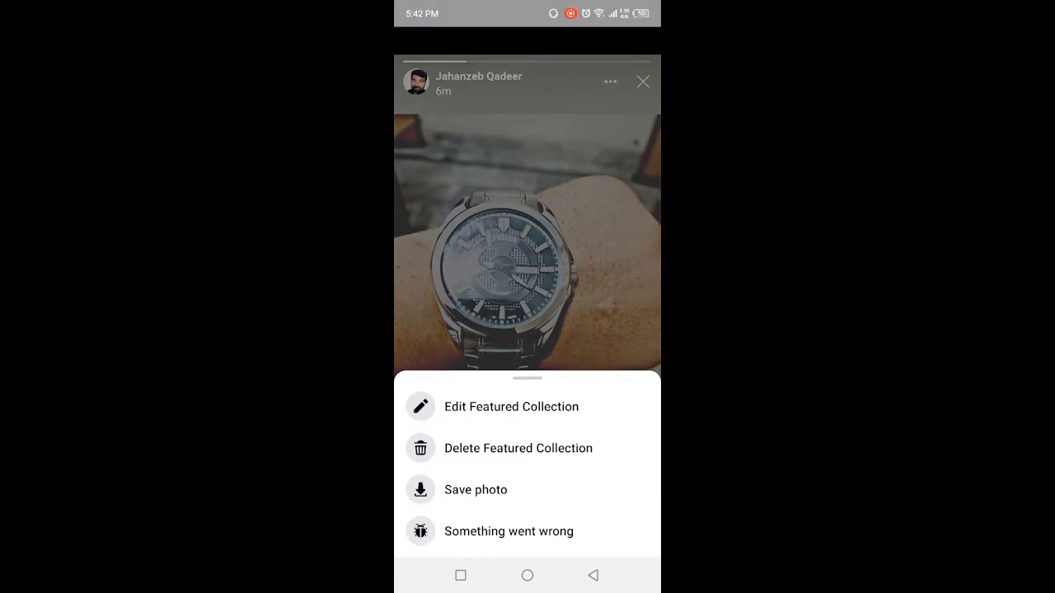
pyautogui.click(518, 448)
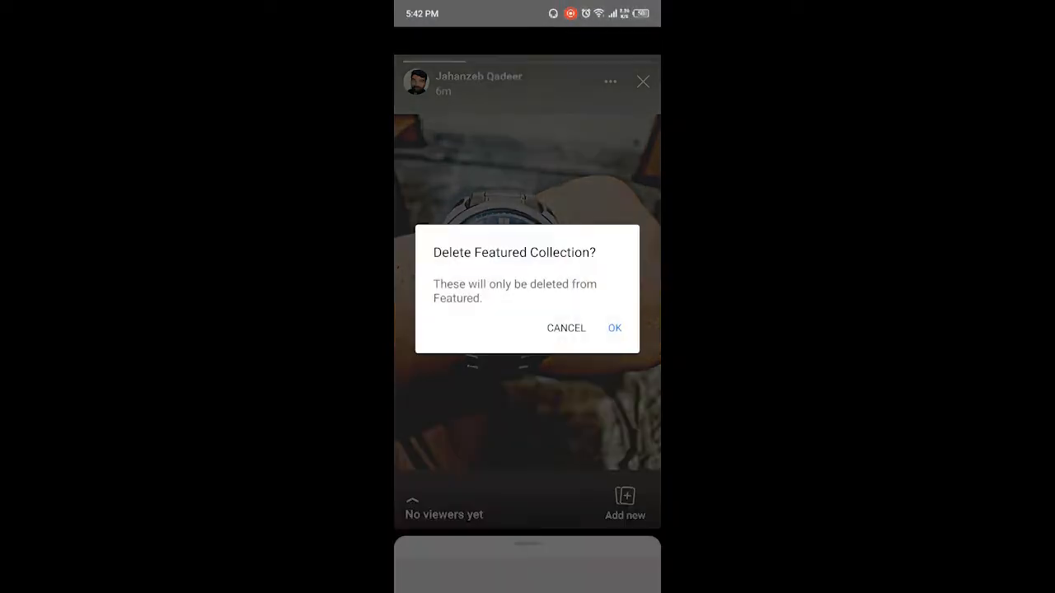
pyautogui.click(614, 328)
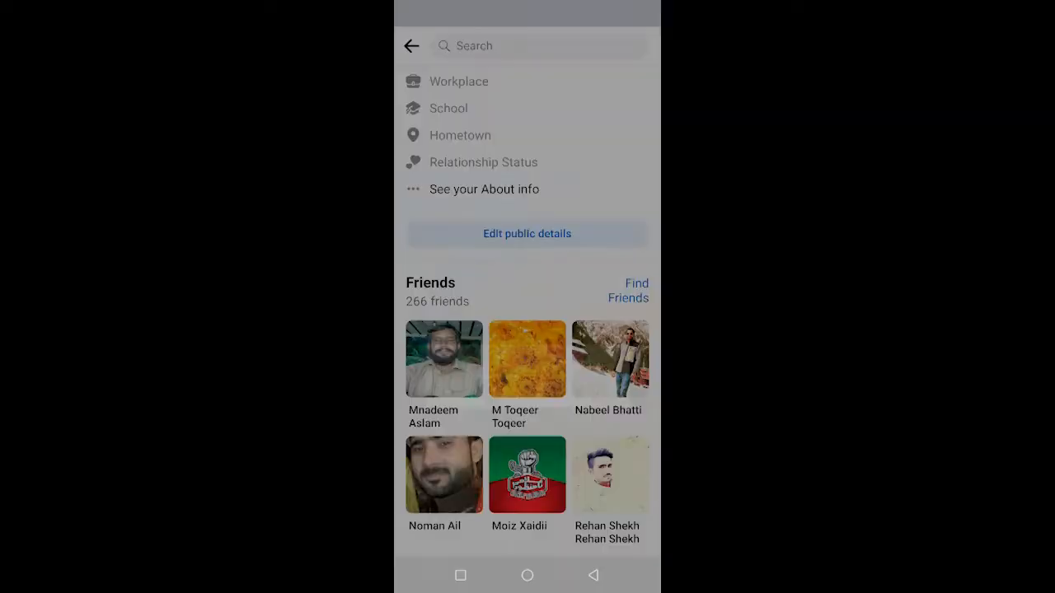